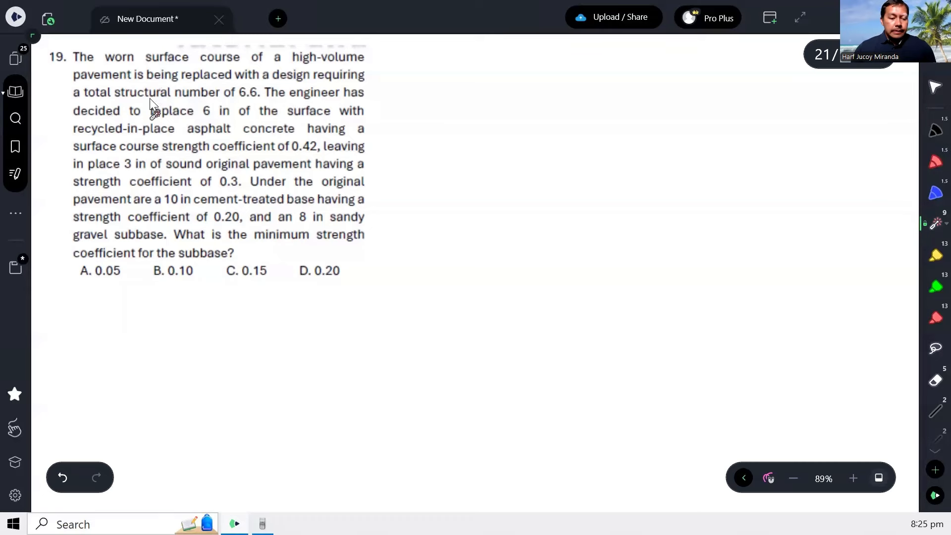
- Handwrite the required structural number SN = 6.6 to the right of problem 19
left_click_drag(229, 100, 261, 102)
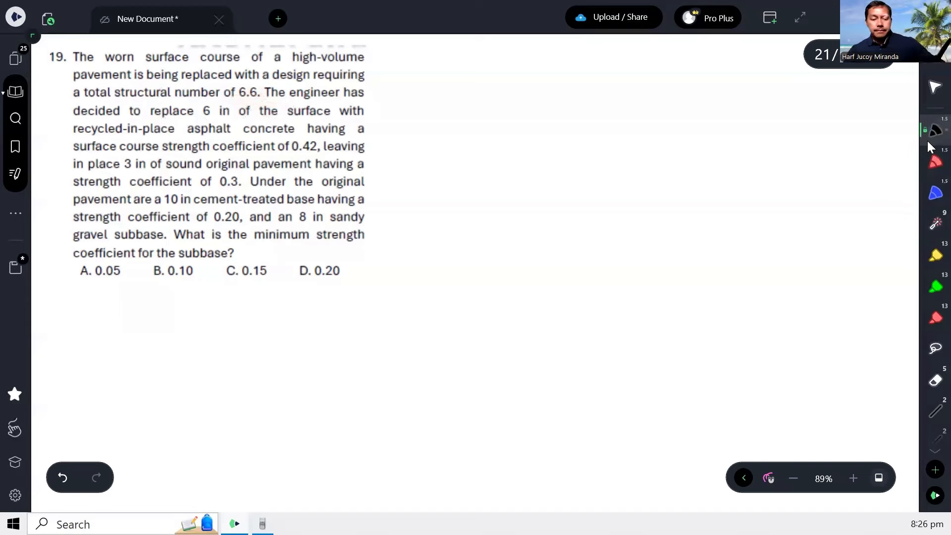
left_click_drag(412, 94, 458, 82)
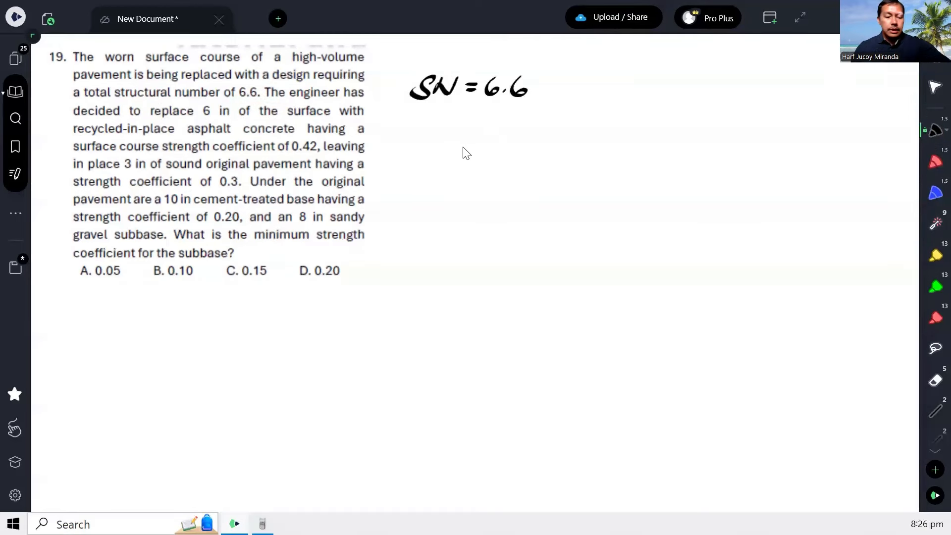
mouse_move(331, 131)
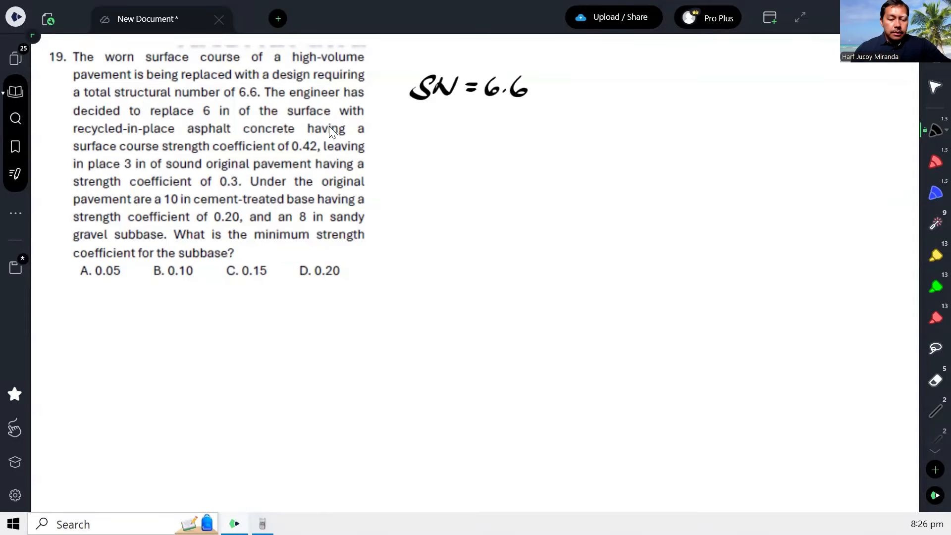
mouse_move(210, 124)
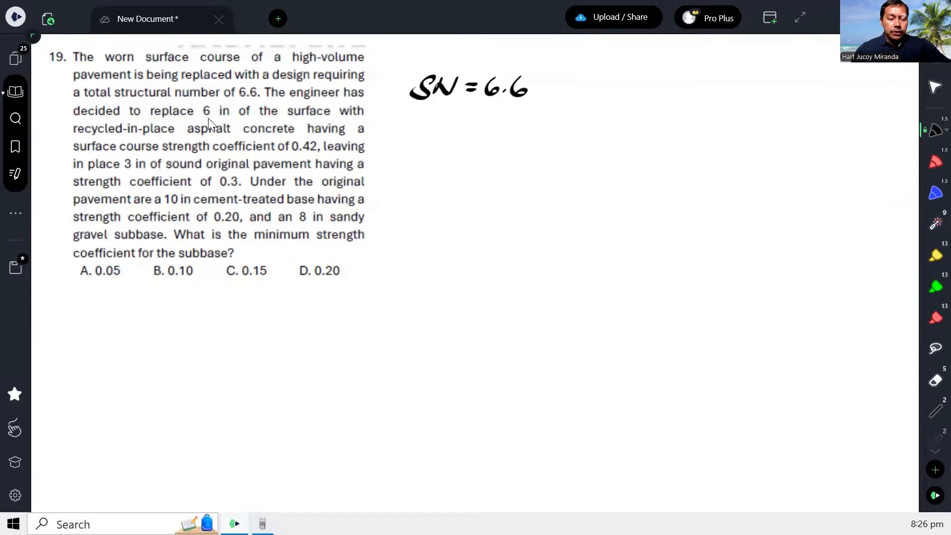
mouse_move(138, 135)
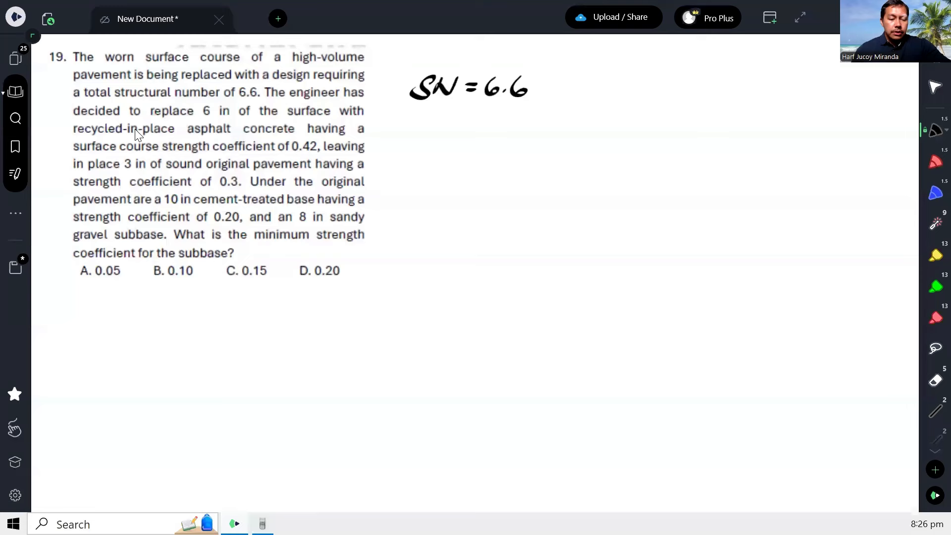
mouse_move(283, 144)
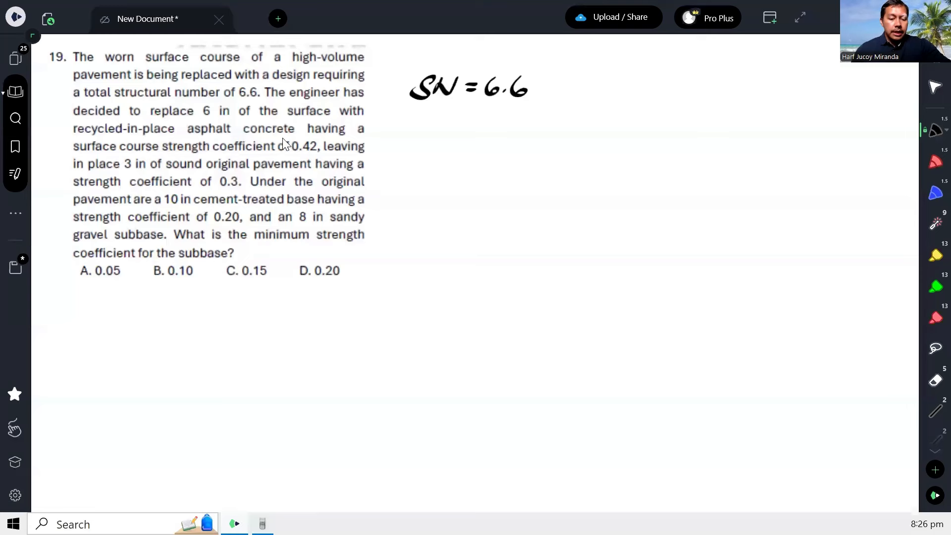
mouse_move(197, 162)
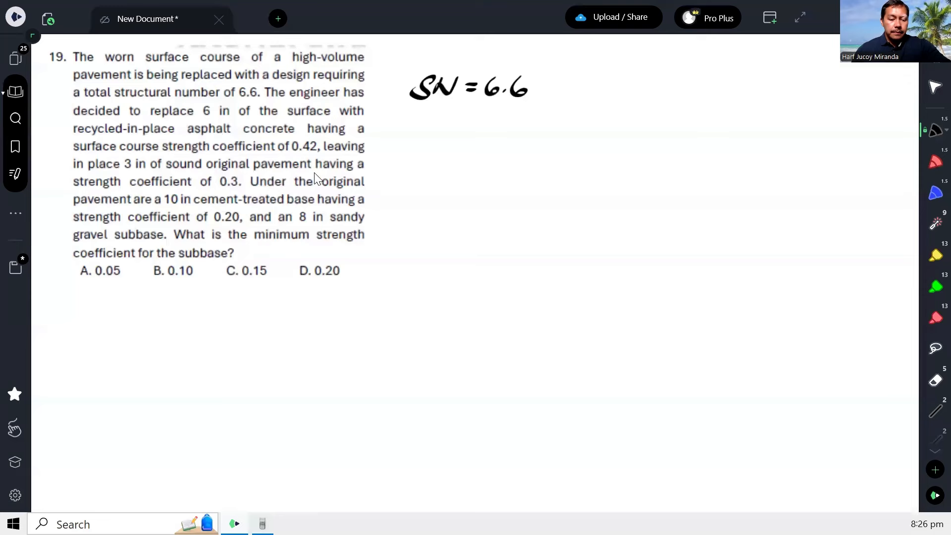
mouse_move(171, 182)
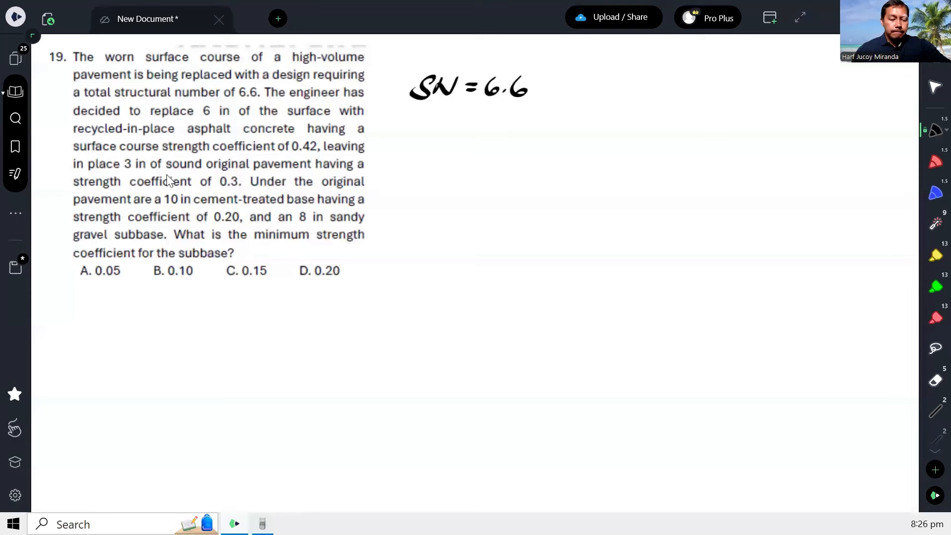
mouse_move(329, 140)
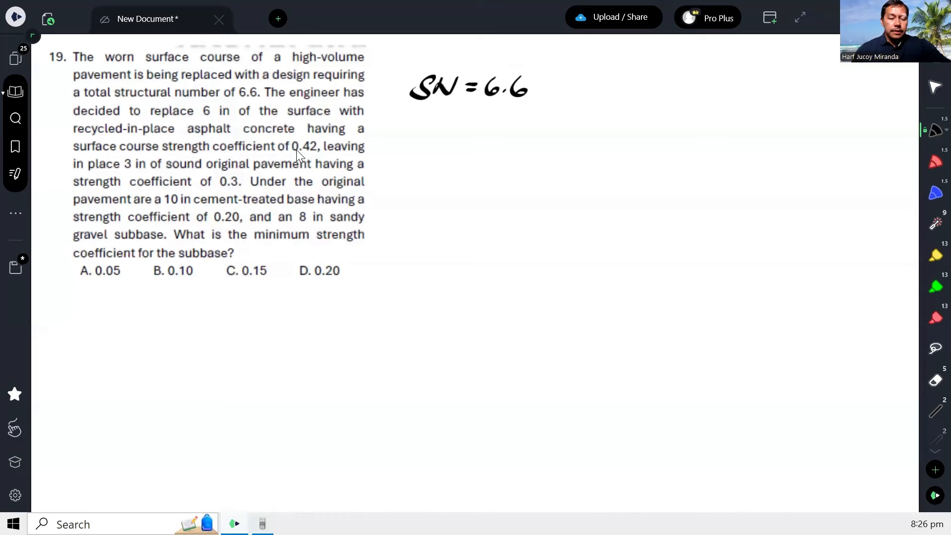
mouse_move(291, 162)
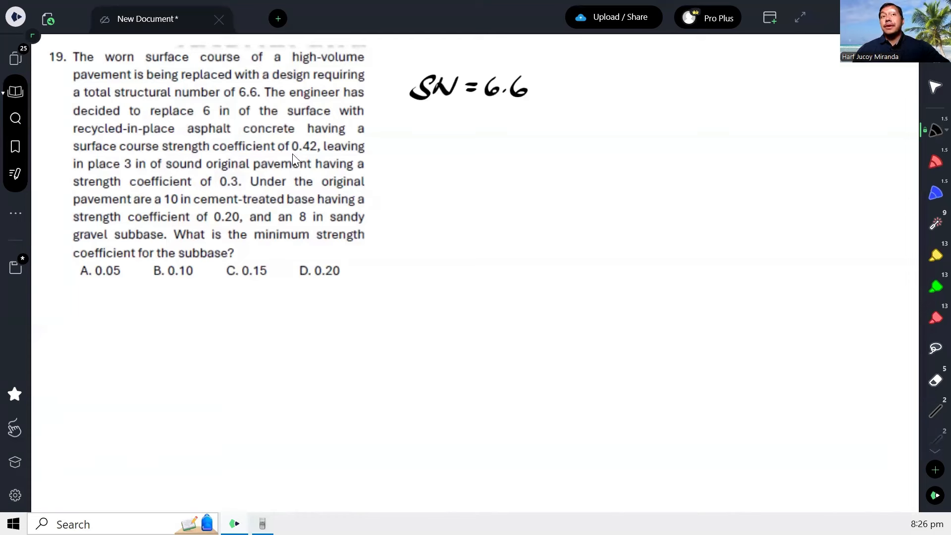
mouse_move(308, 68)
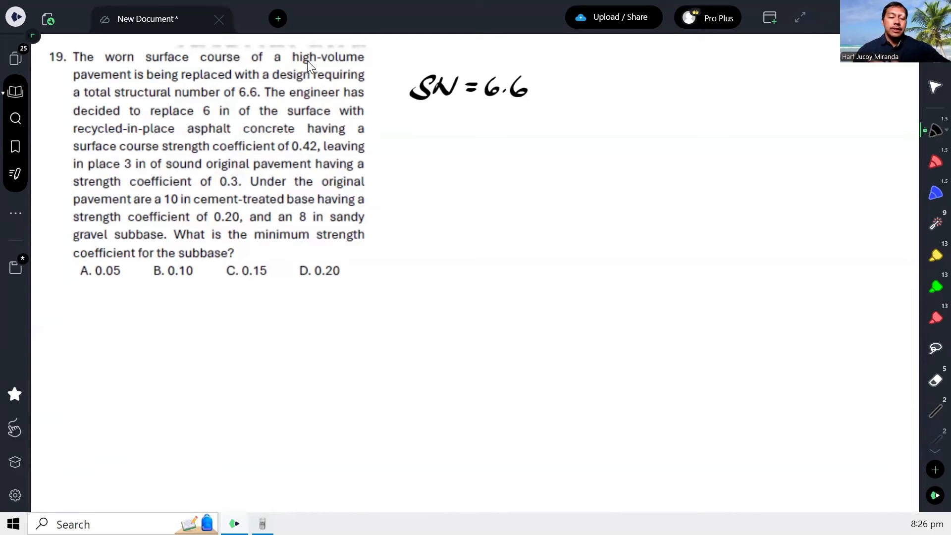
mouse_move(313, 166)
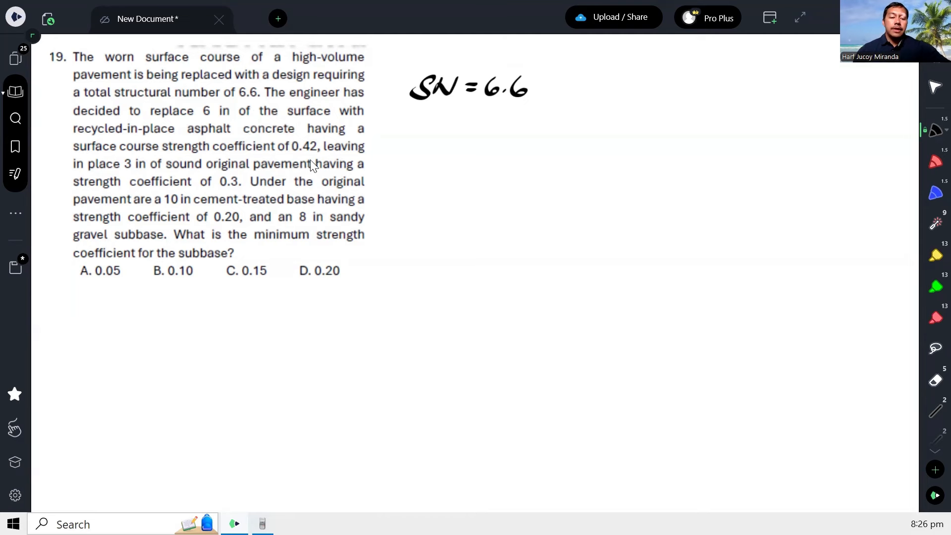
mouse_move(327, 167)
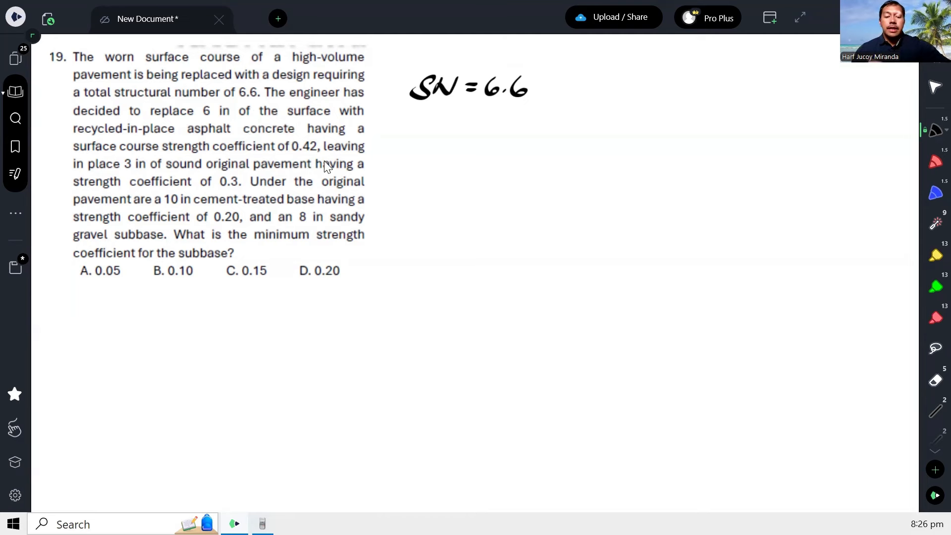
mouse_move(346, 158)
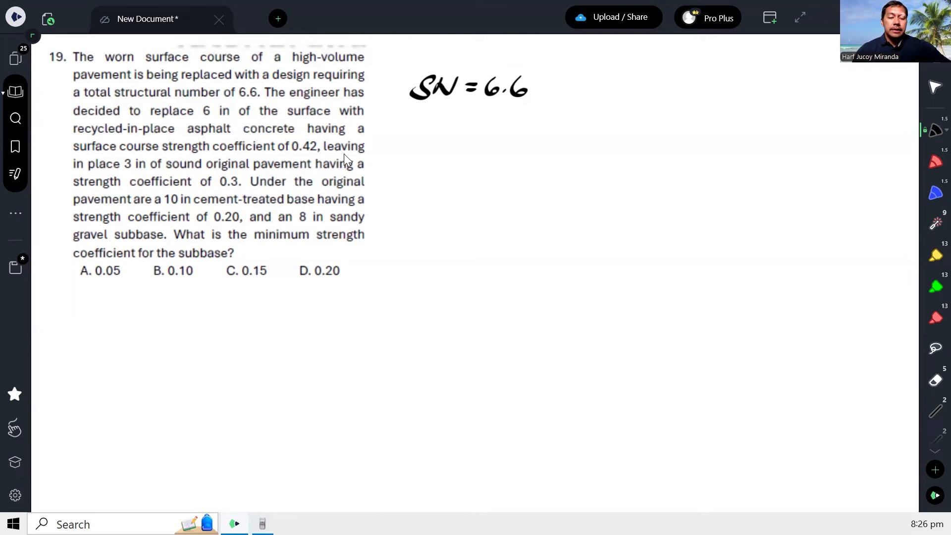
mouse_move(320, 156)
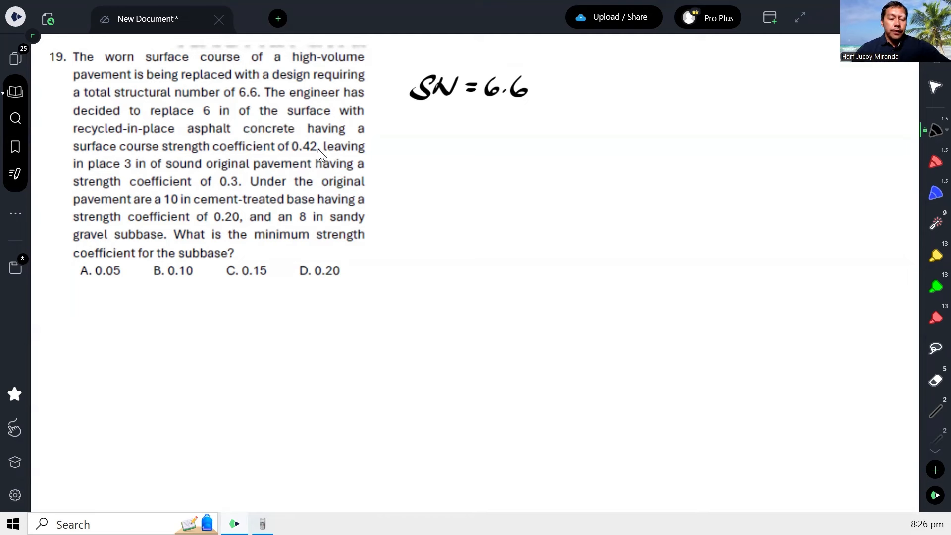
mouse_move(224, 159)
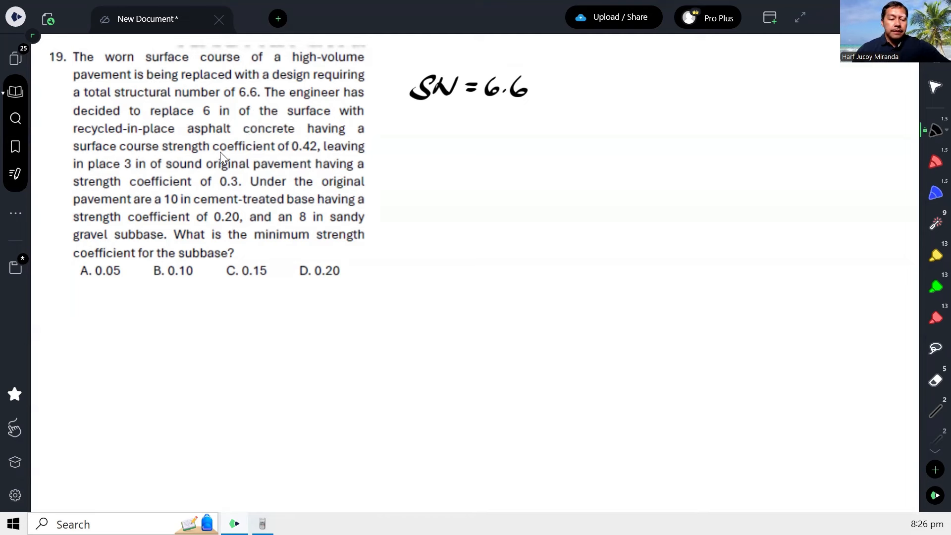
mouse_move(232, 179)
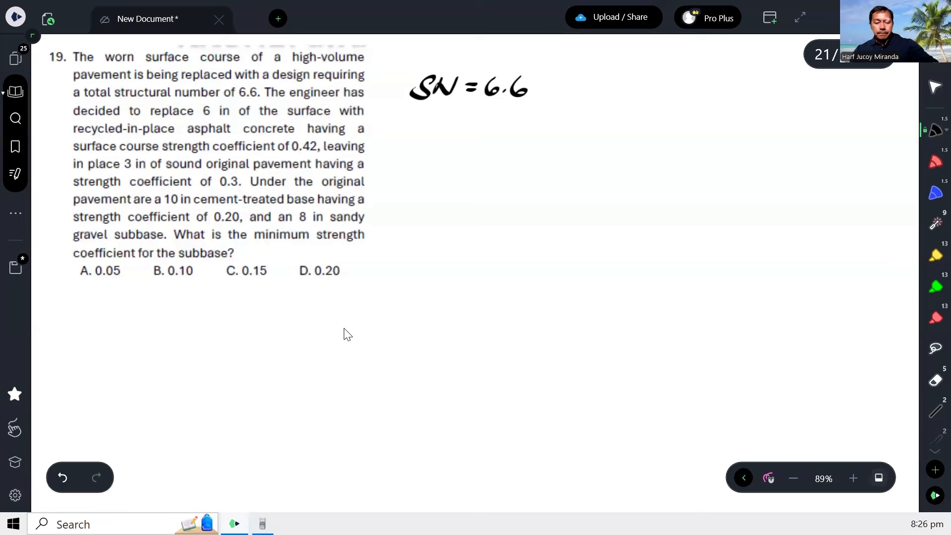
- Sketch a 6" surface layer with α = 0.42 over a 3" layer with α = 0.30
left_click_drag(153, 329, 360, 325)
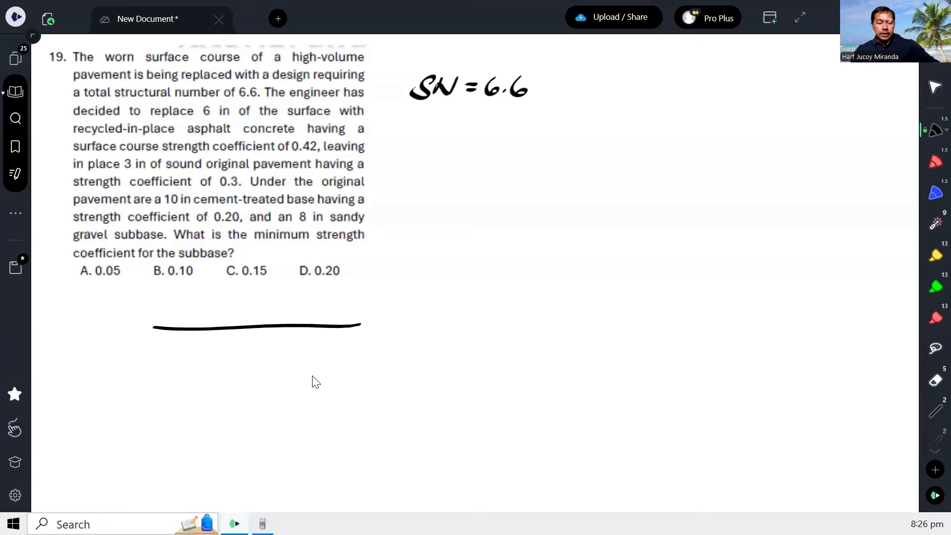
left_click_drag(148, 397, 362, 395)
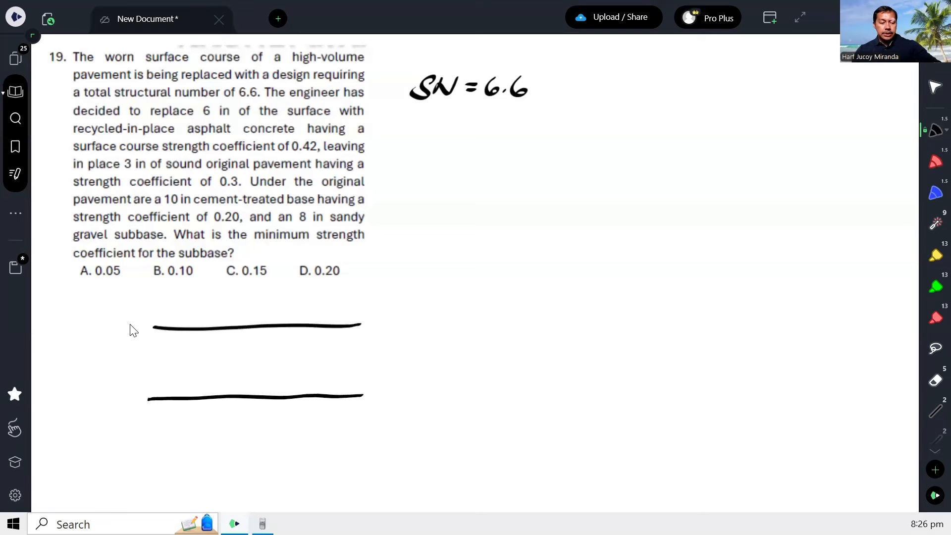
left_click_drag(123, 318, 122, 409)
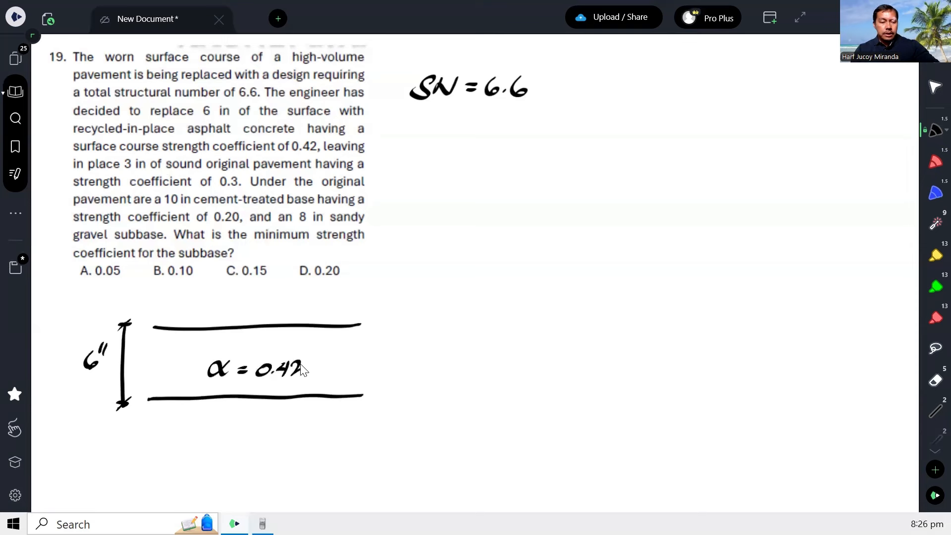
mouse_move(351, 445)
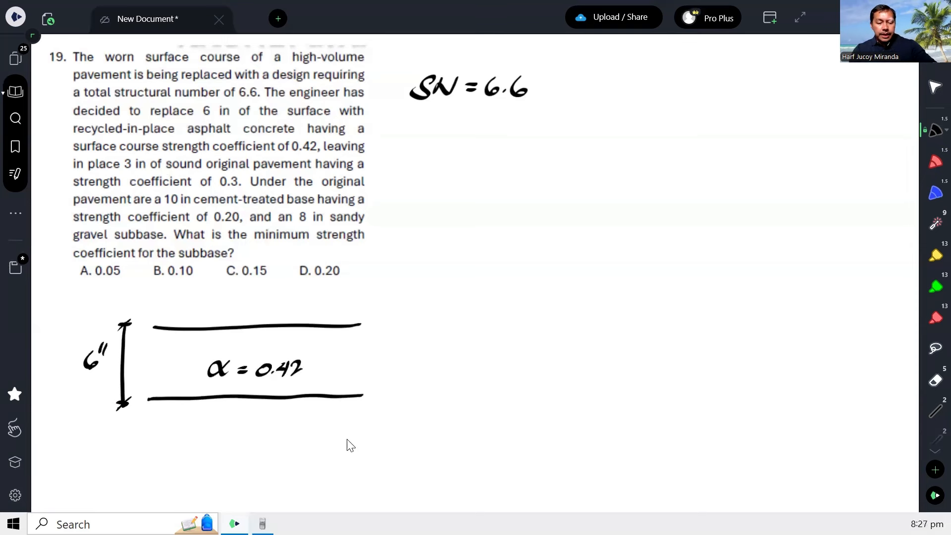
left_click_drag(137, 440, 365, 440)
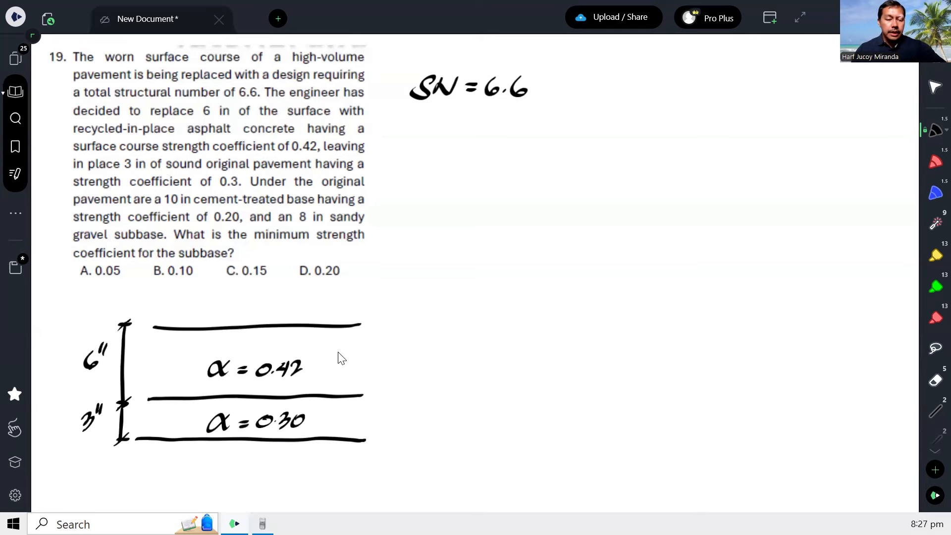
- Add a third 10" base layer with α = 0.2 beneath the 3" layer
scroll("down", 3)
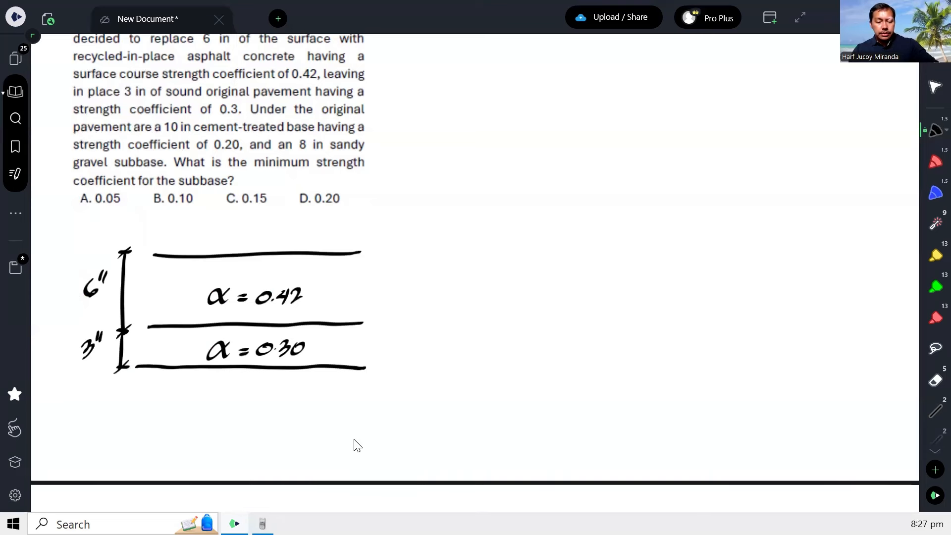
left_click_drag(136, 436, 365, 444)
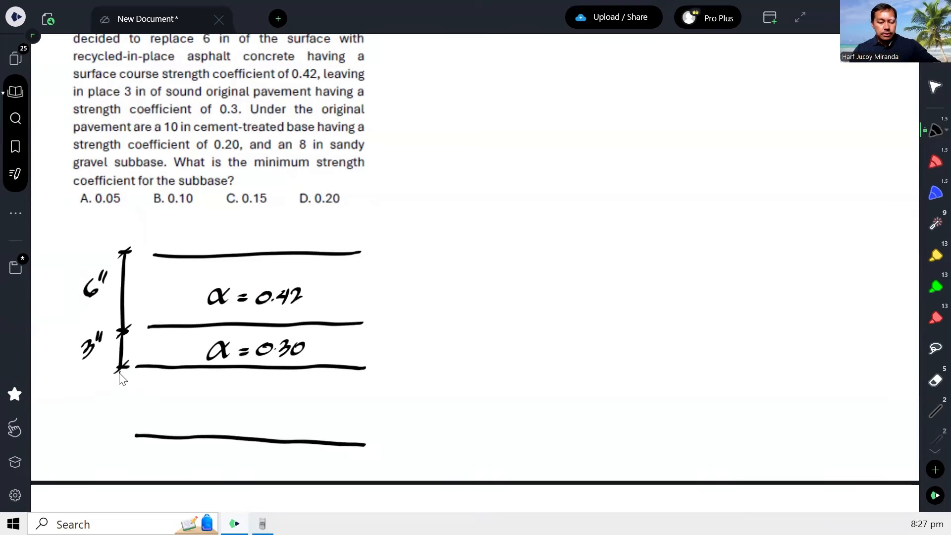
left_click_drag(120, 376, 121, 437)
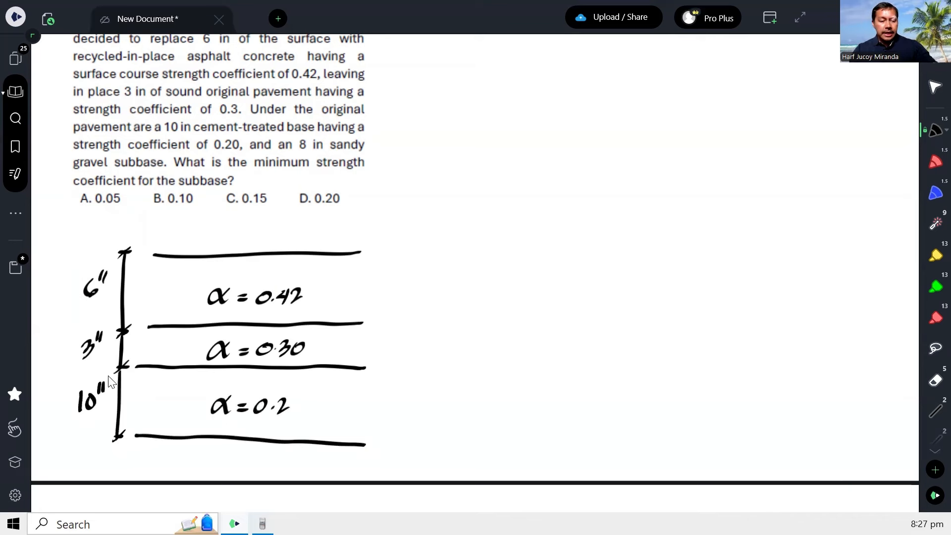
mouse_move(210, 350)
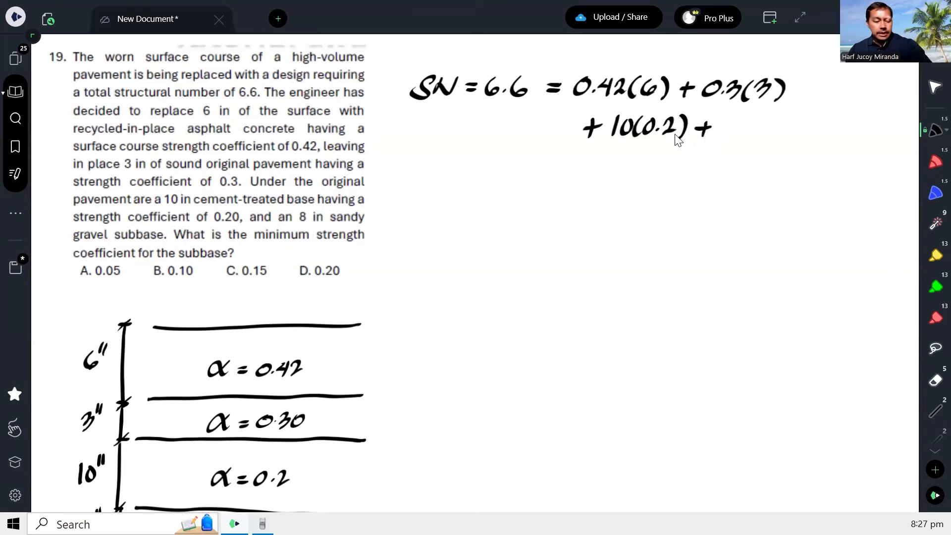
mouse_move(635, 158)
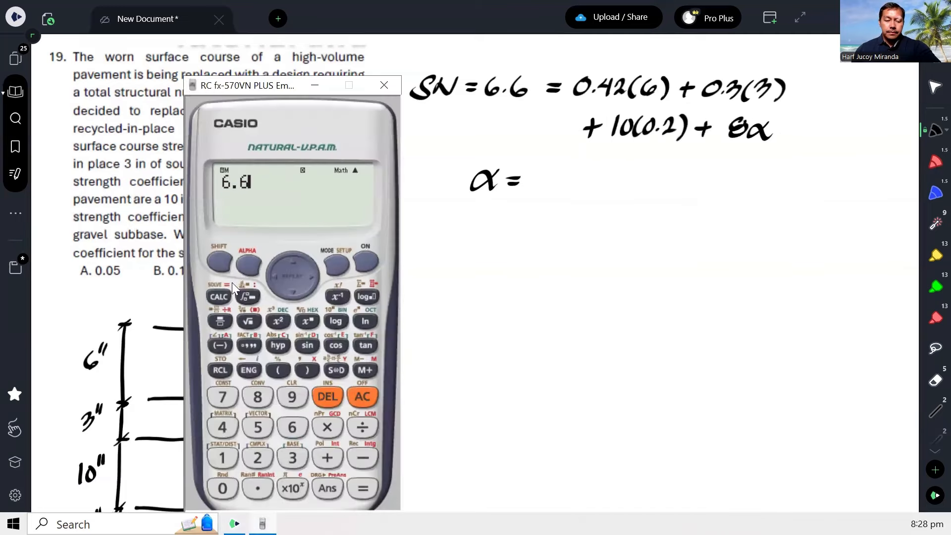
- Solve 6.6 = .42×6 + .3×3 + 10×.2 + 8X for X ≈ 0.1475 on the fx-570VN emulator
left_click(257, 458)
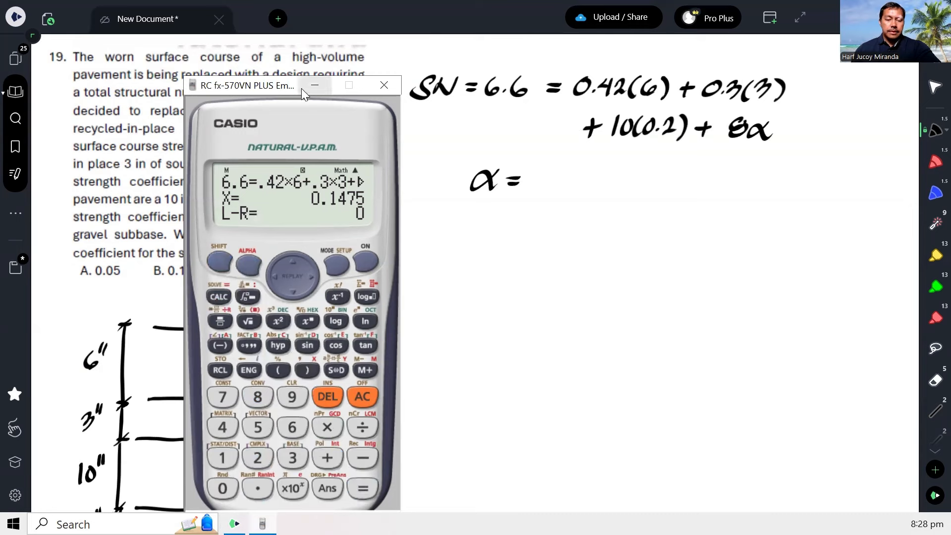
left_click(385, 85)
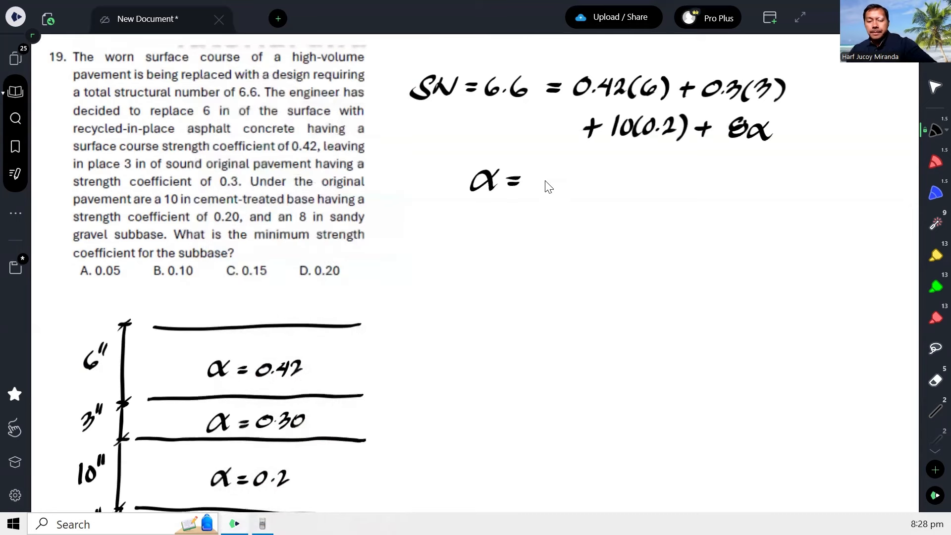